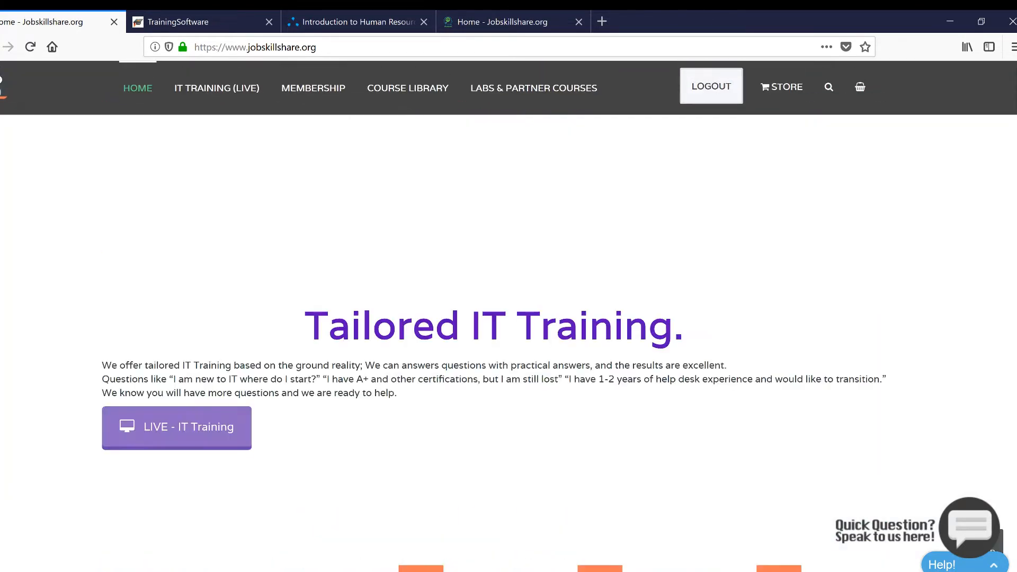
Step: Scroll the Jobskillshare.org home page down to the 'looking to start an IT Career?' section
scroll(down, 3)
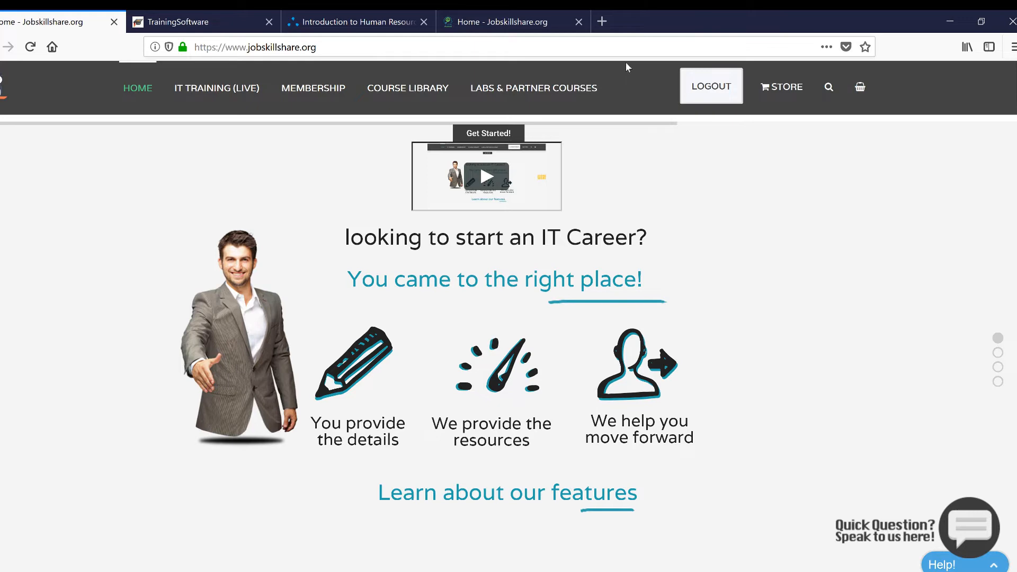
mouse_move(769, 312)
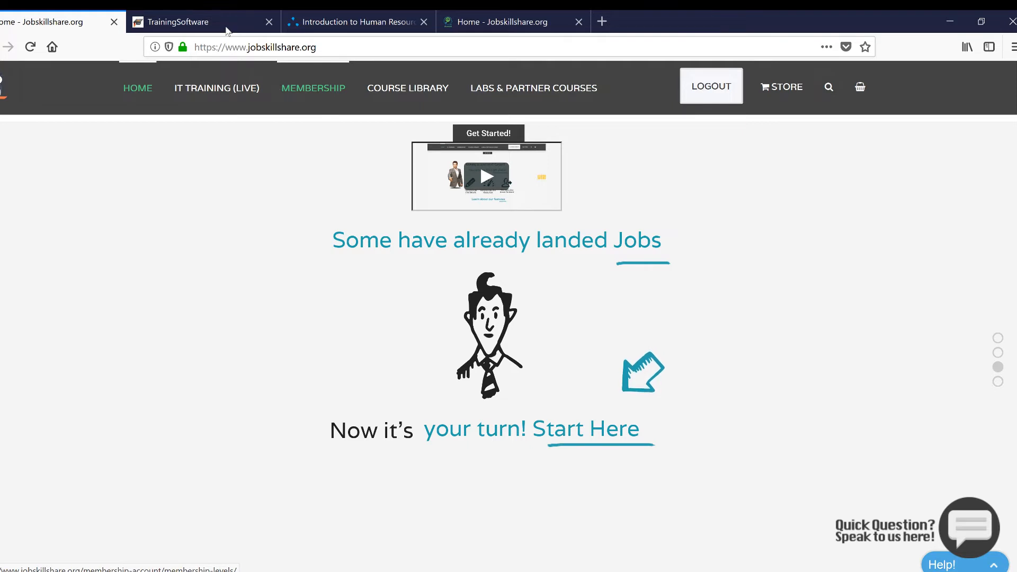
Step: Switch to the TrainingSoftware tab showing the Introduction to Human Resource Concepts chapter list
click(181, 21)
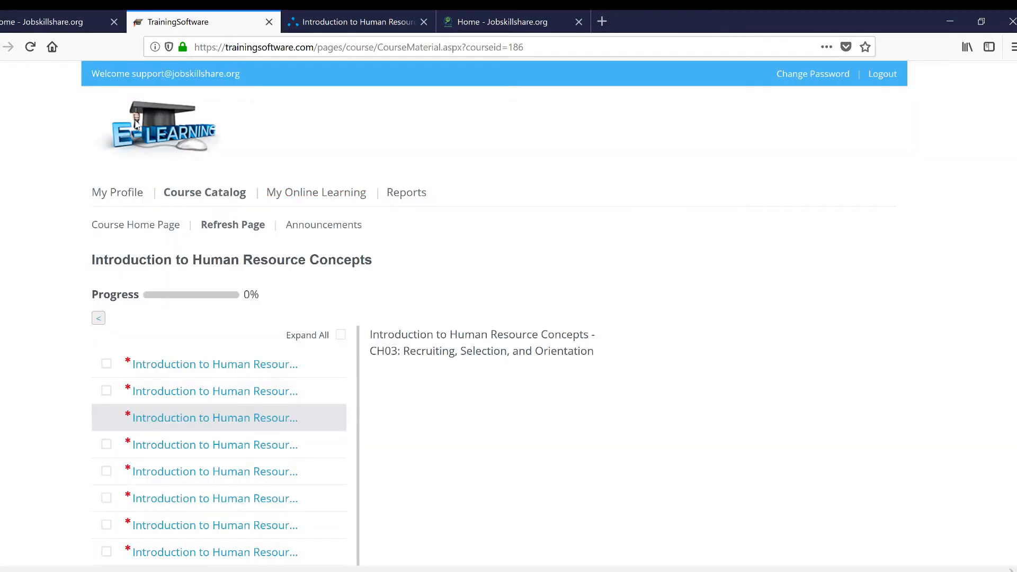
mouse_move(339, 251)
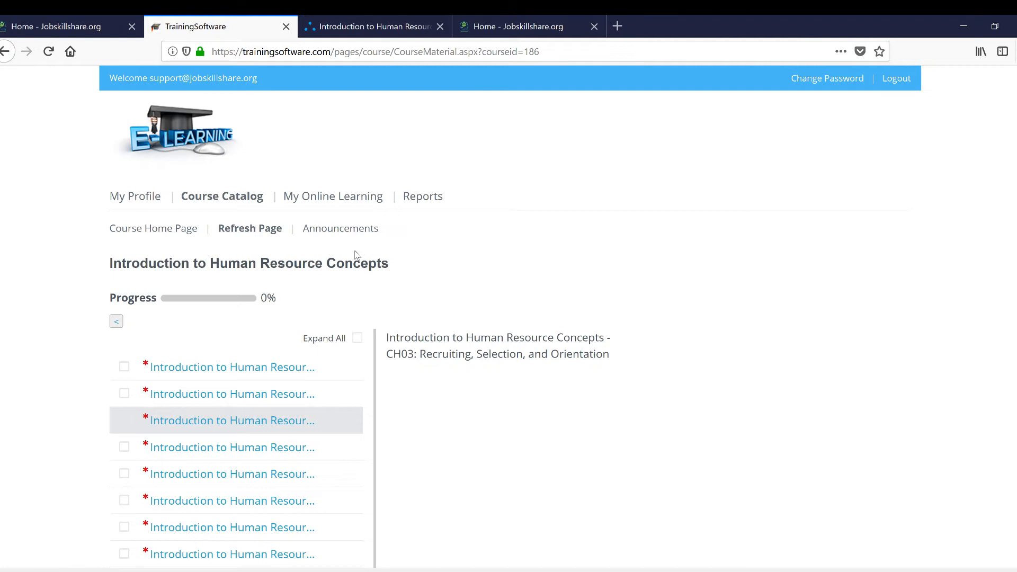
mouse_move(406, 401)
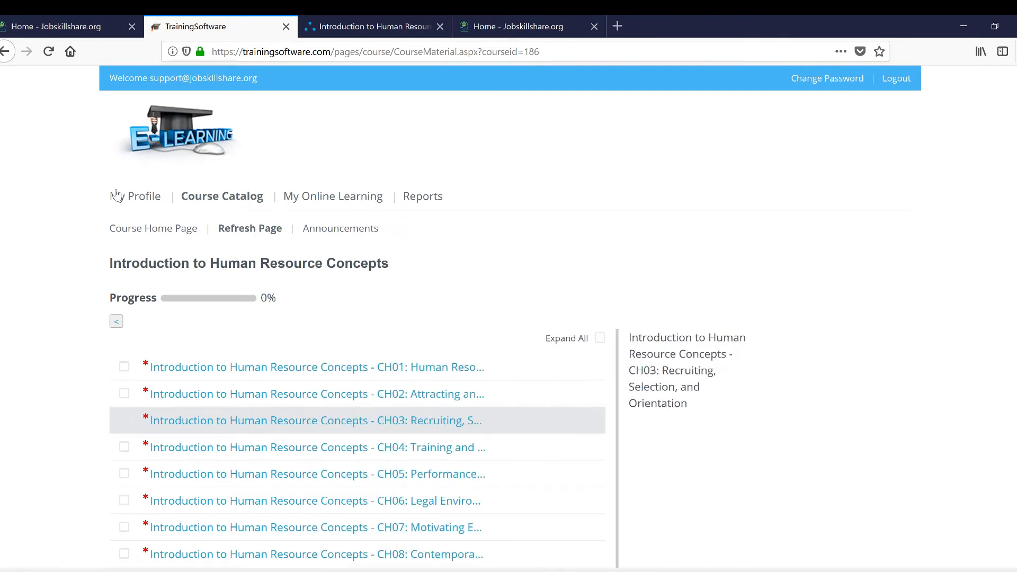
mouse_move(222, 196)
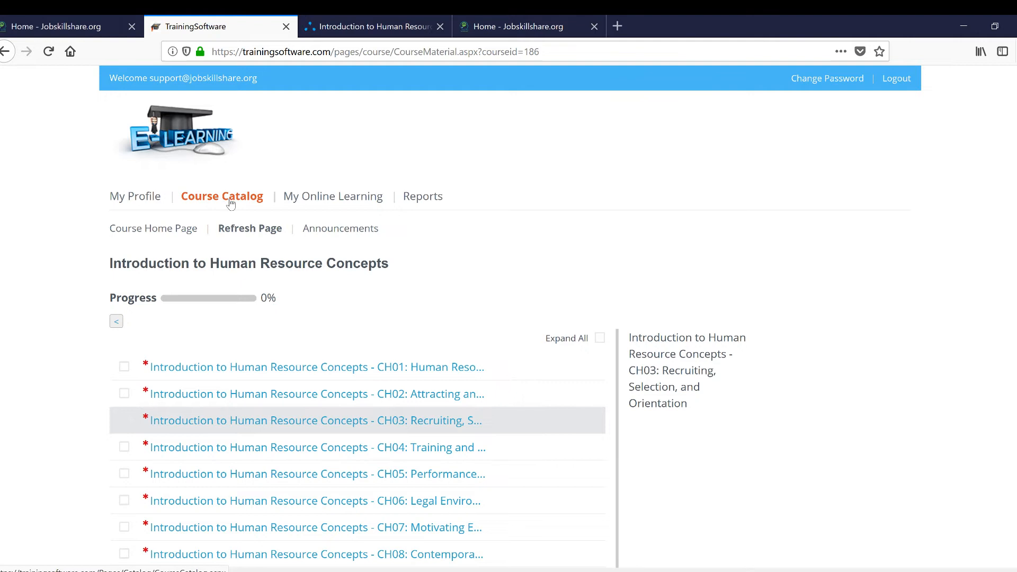
mouse_move(143, 269)
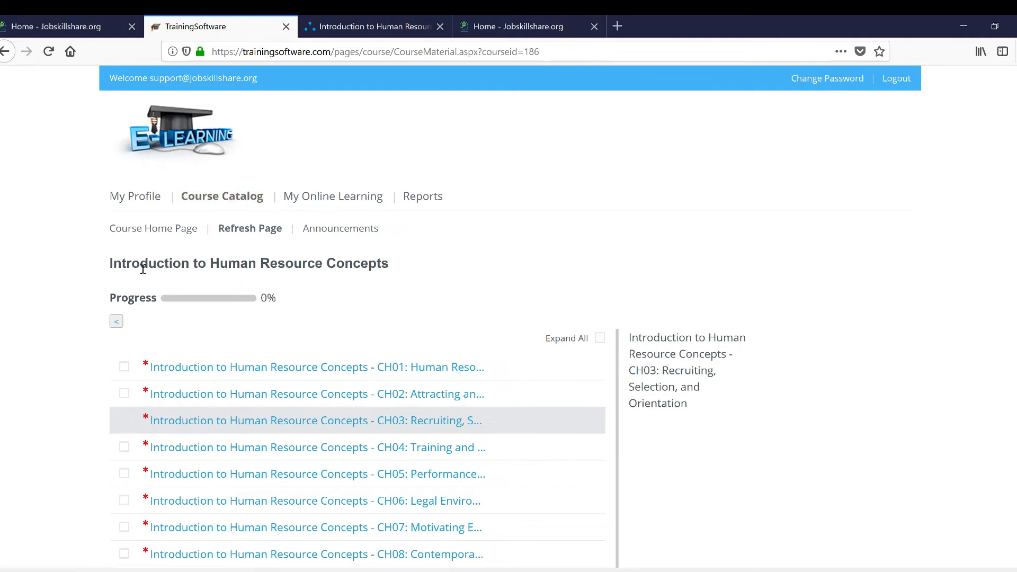
mouse_move(293, 279)
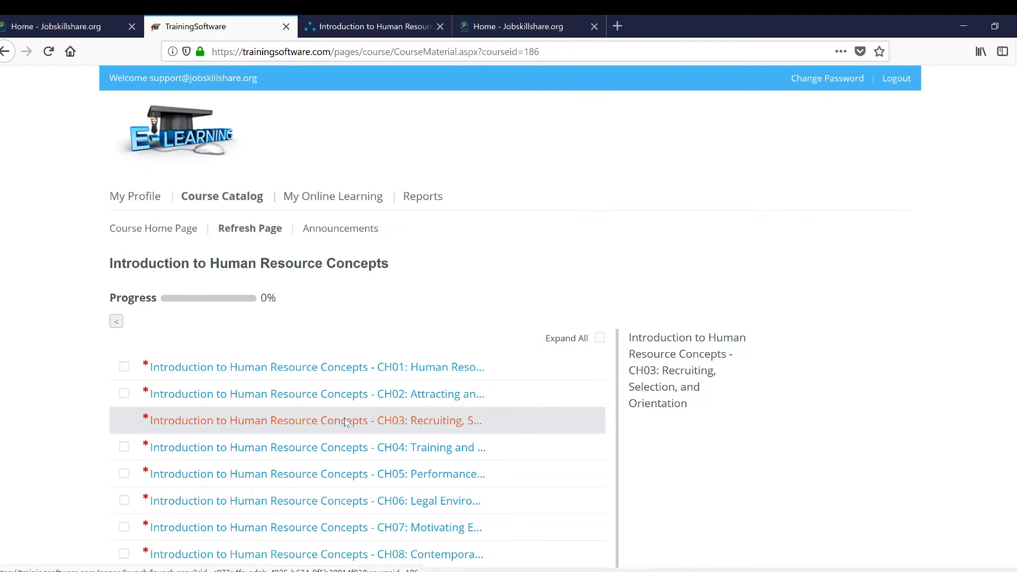
mouse_move(274, 421)
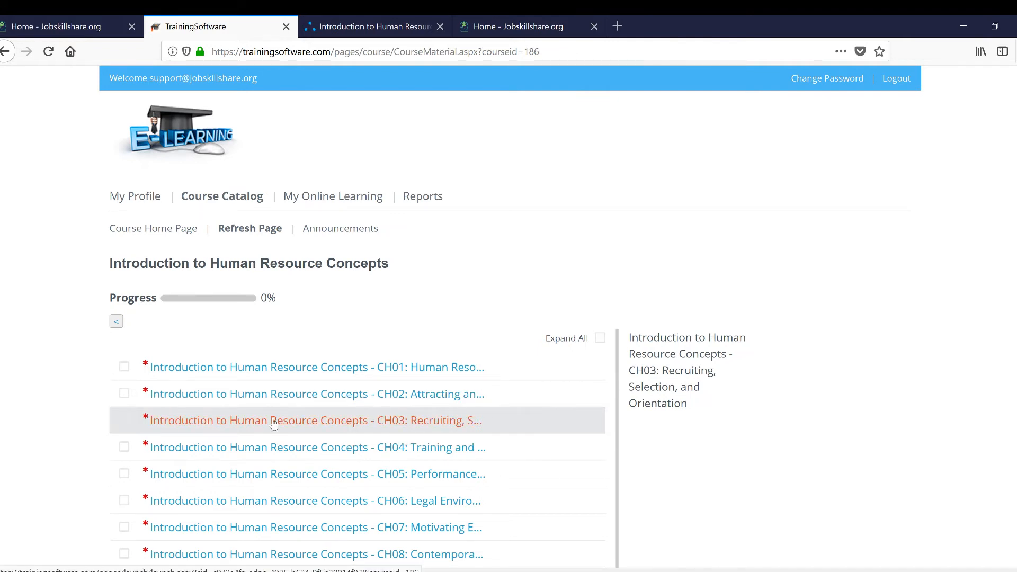
mouse_move(279, 420)
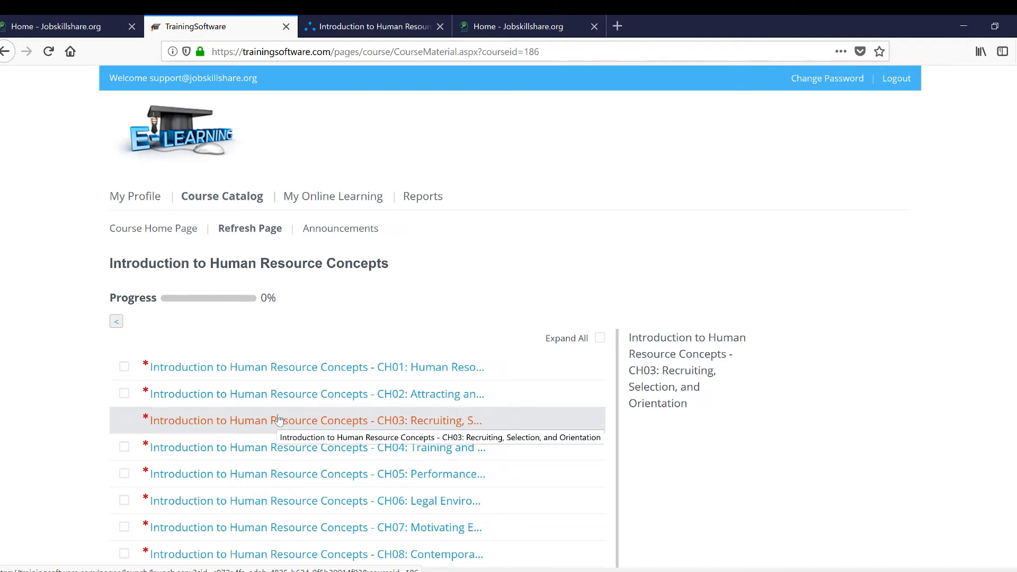
Step: Open the CH03 Recruiting, Selection, and Orientation lesson workbook
click(313, 420)
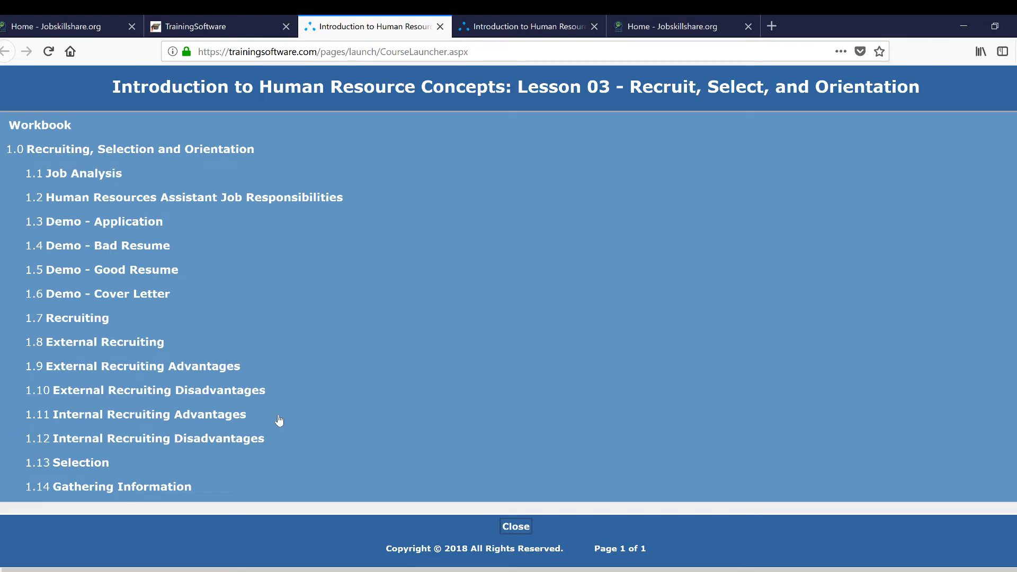
mouse_move(193, 197)
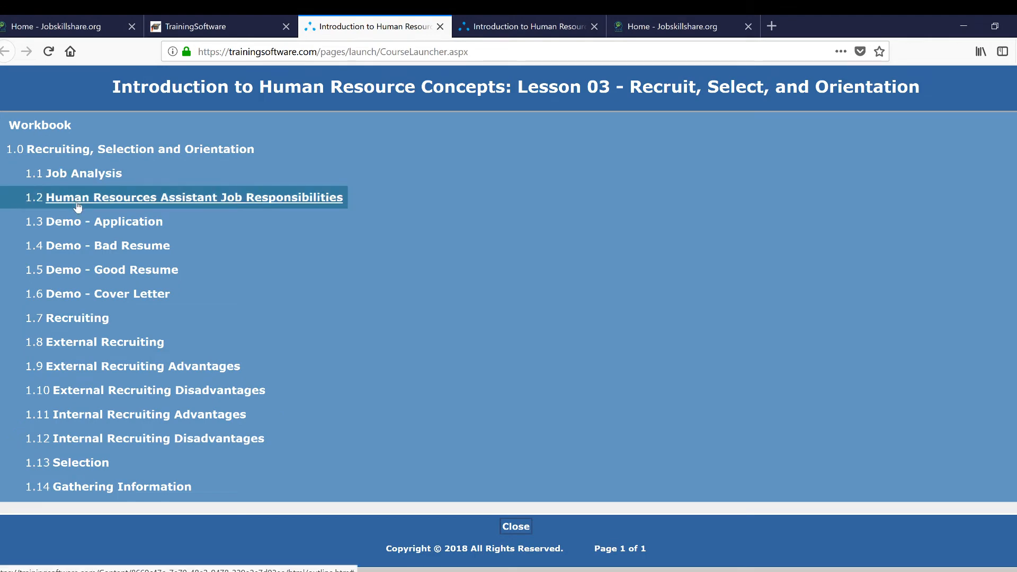
mouse_move(225, 209)
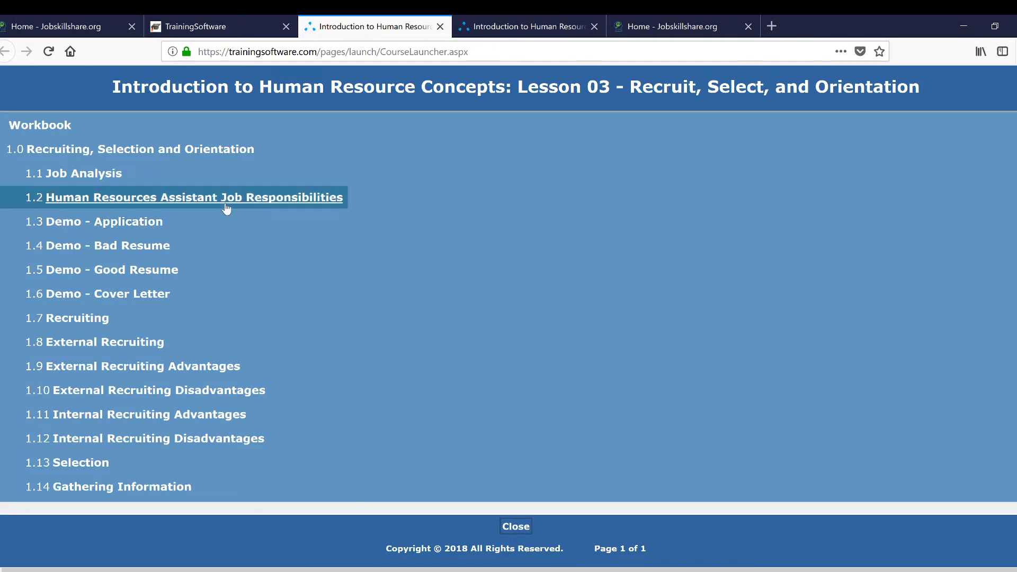
mouse_move(130, 241)
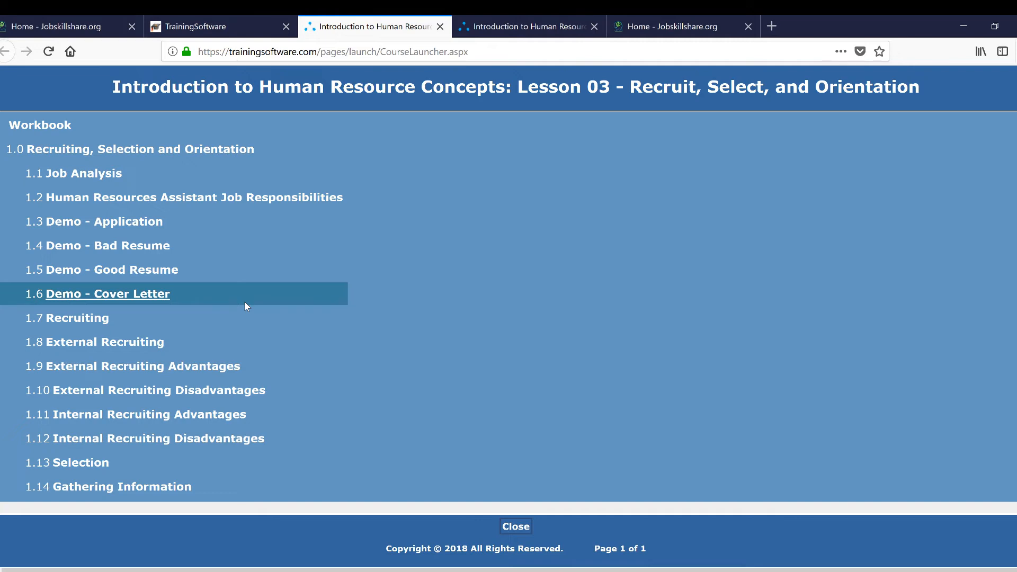
mouse_move(262, 26)
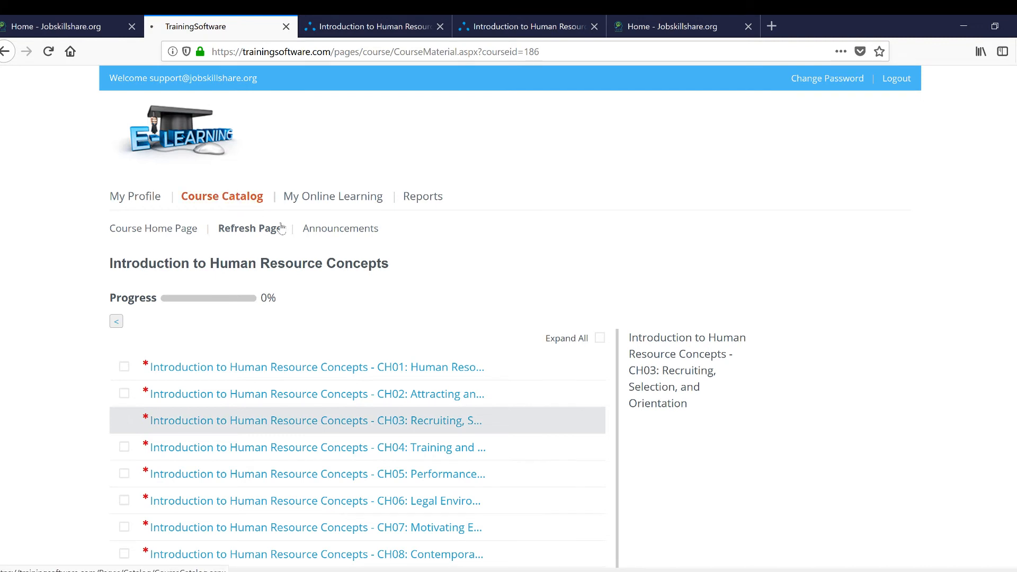
Step: Open the Course Catalog page listing course categories and registered courses
click(249, 228)
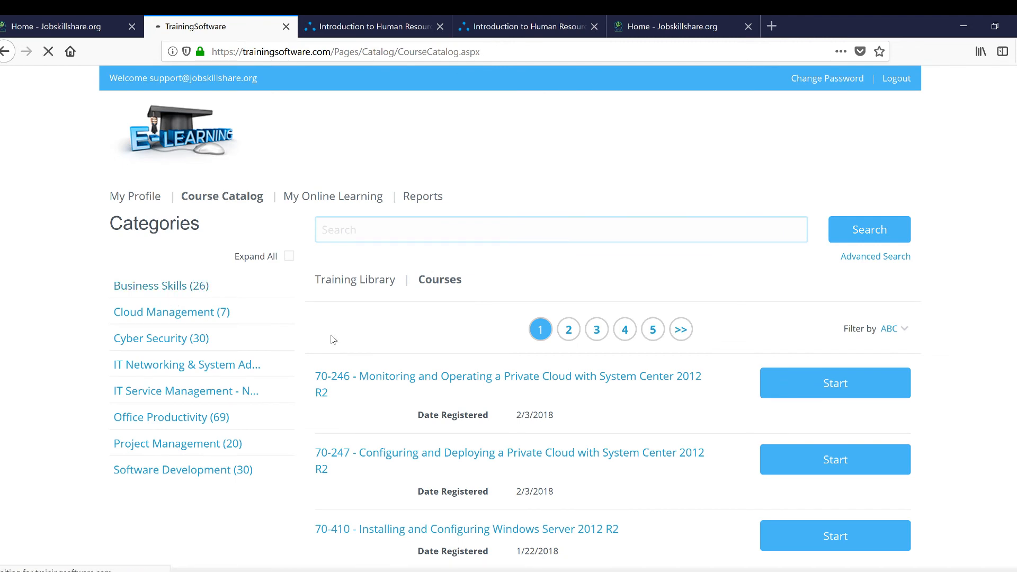
Step: Open the Business Skills (26) category and scroll through its course list
click(161, 286)
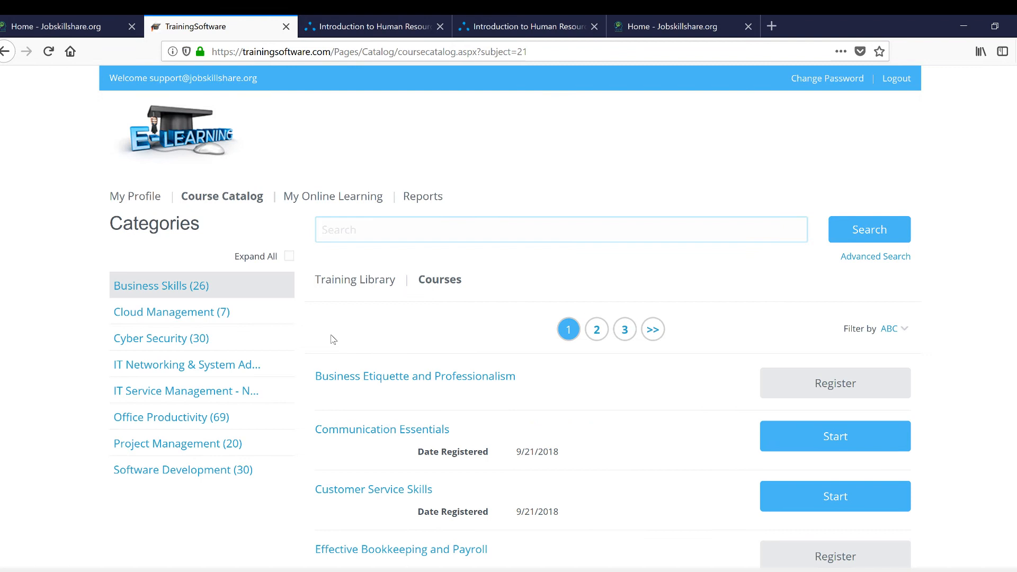
scroll(down, 3)
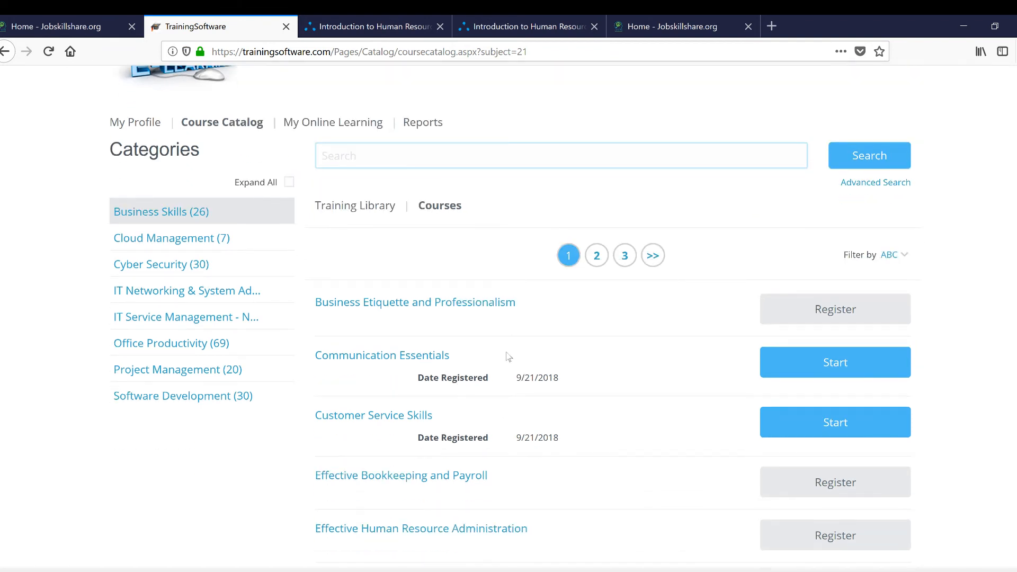
mouse_move(555, 319)
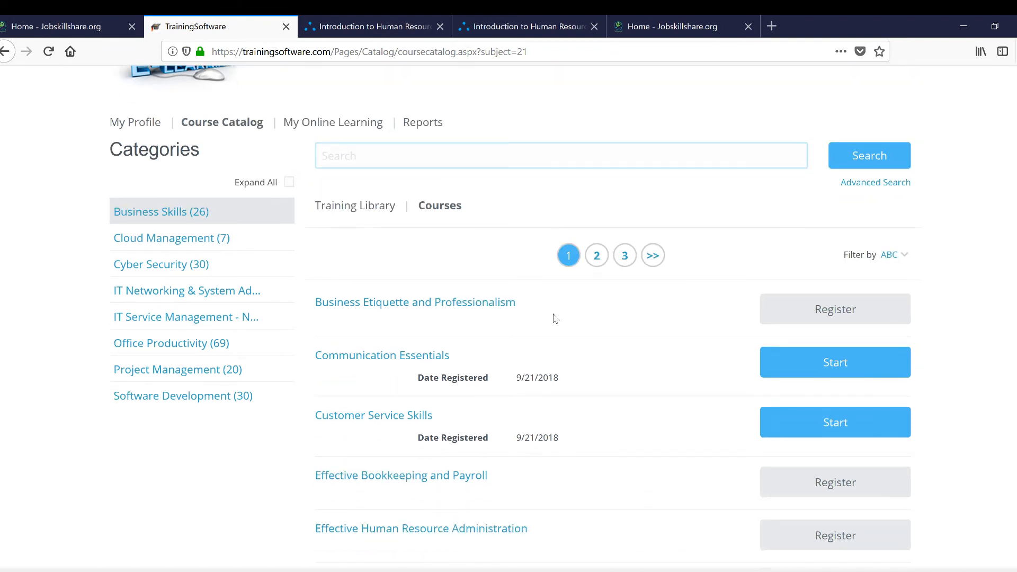
scroll(down, 3)
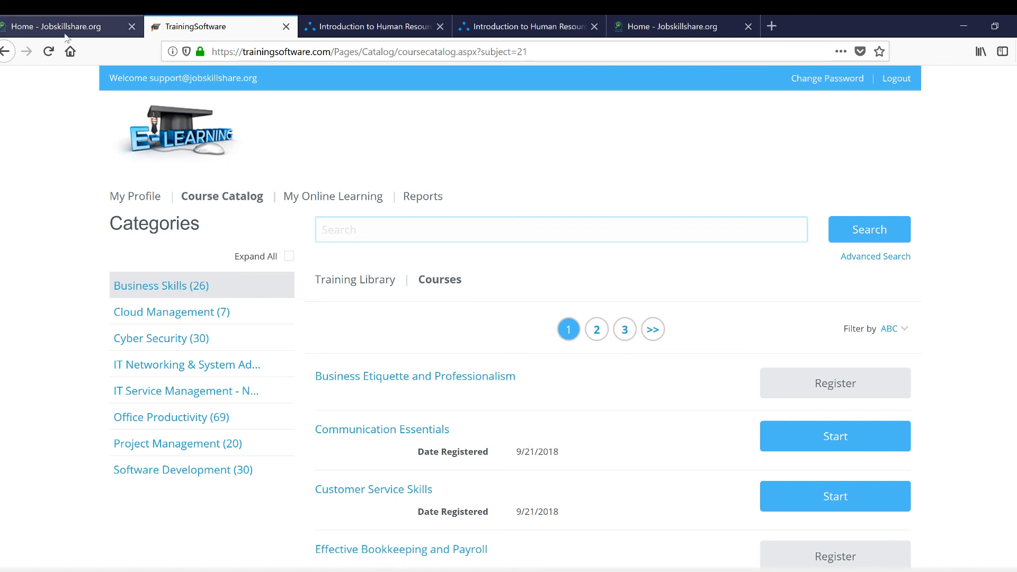
Step: Switch to the Home - Jobskillshare.org browser tab
click(65, 26)
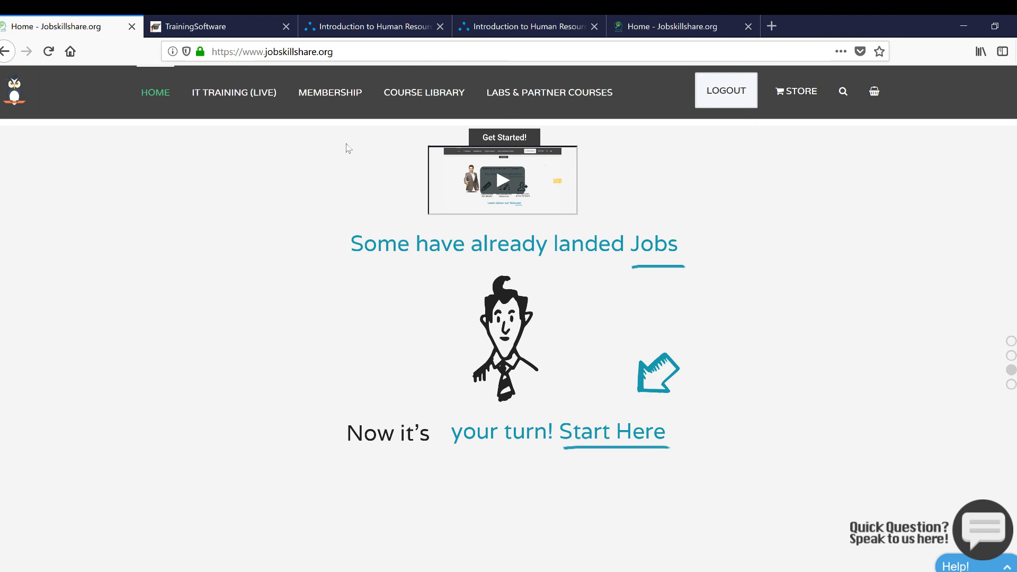
mouse_move(246, 123)
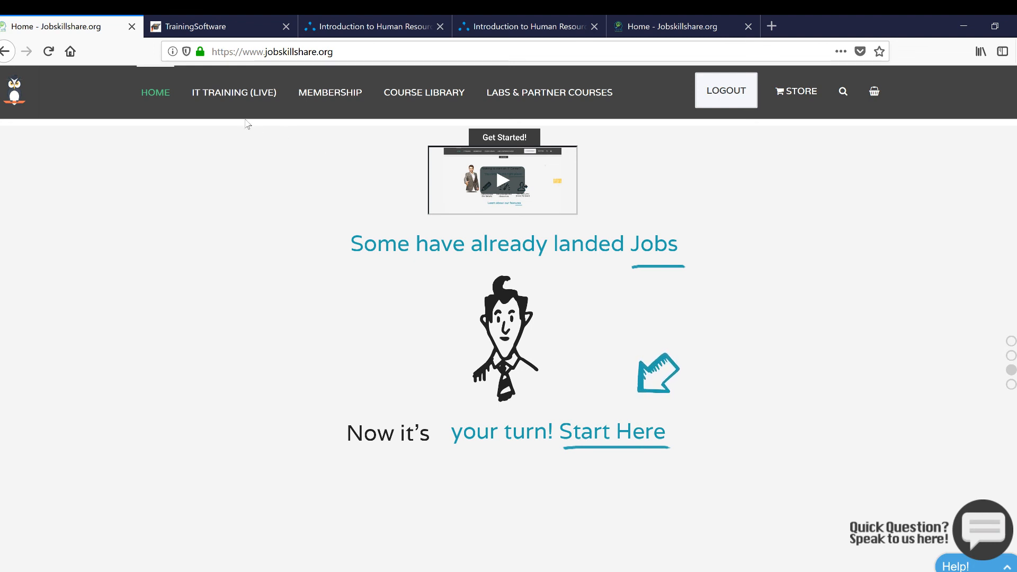
mouse_move(233, 92)
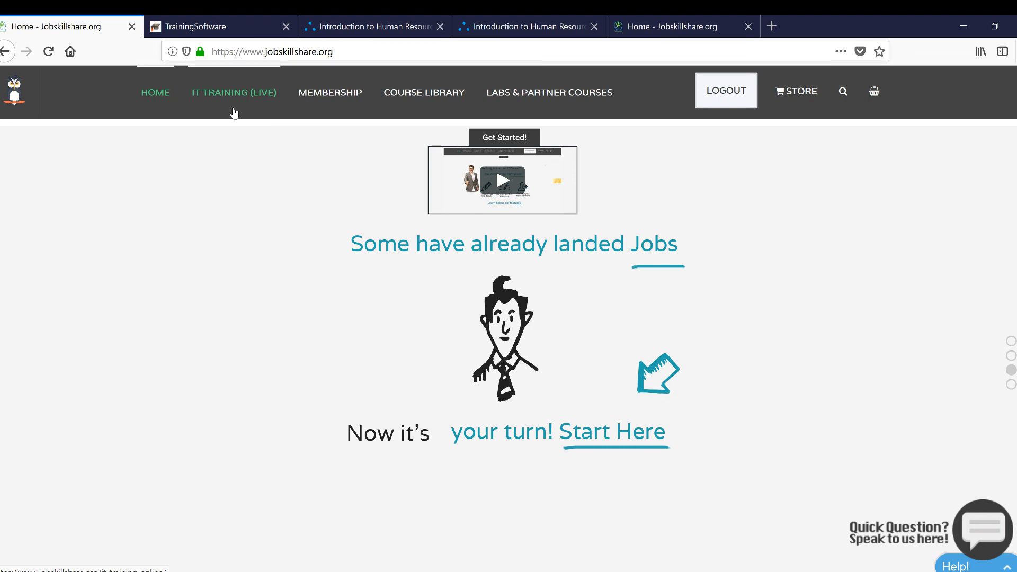
mouse_move(422, 181)
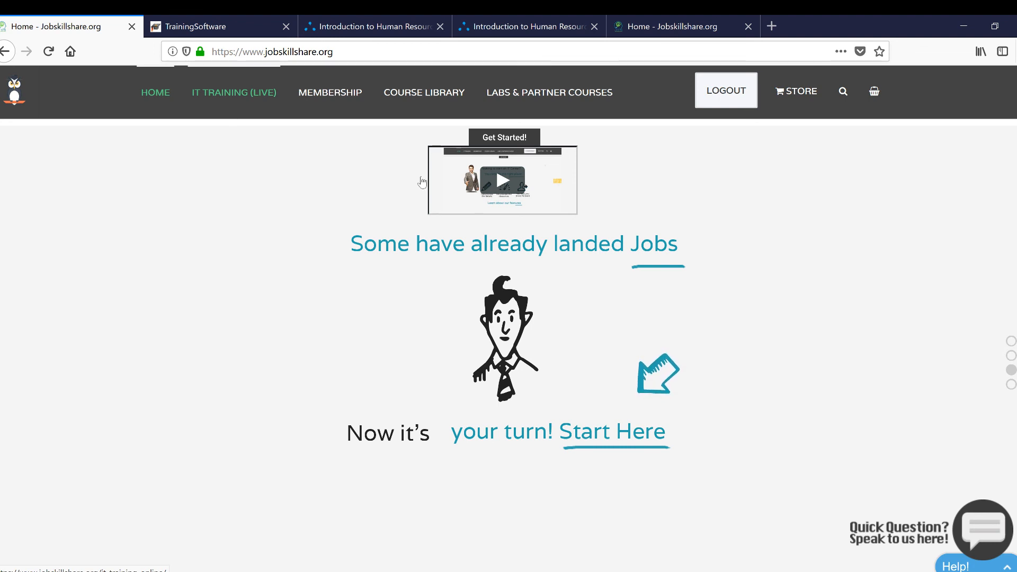